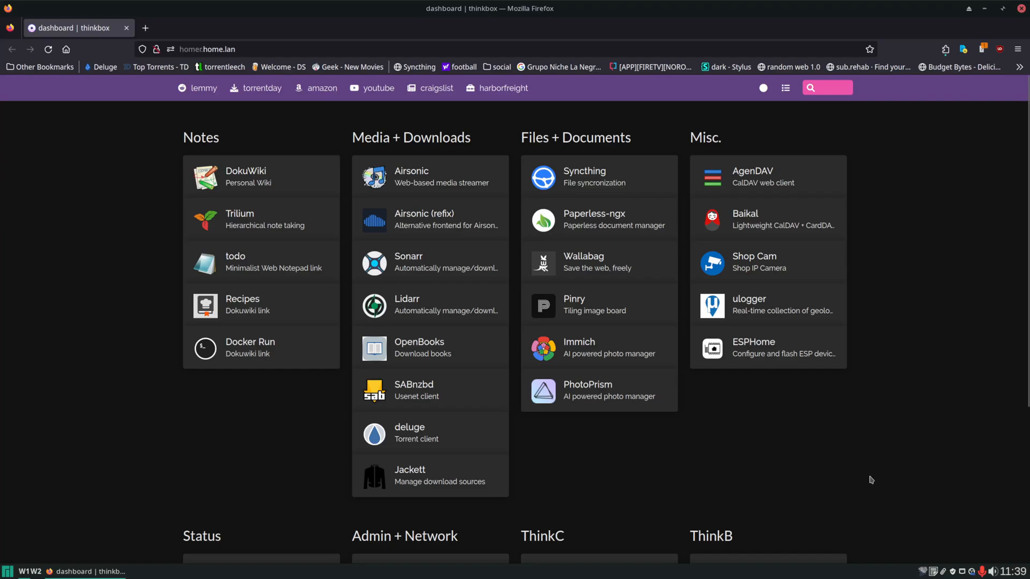
{"action": "mouse_move", "coordinate": [317, 88]}
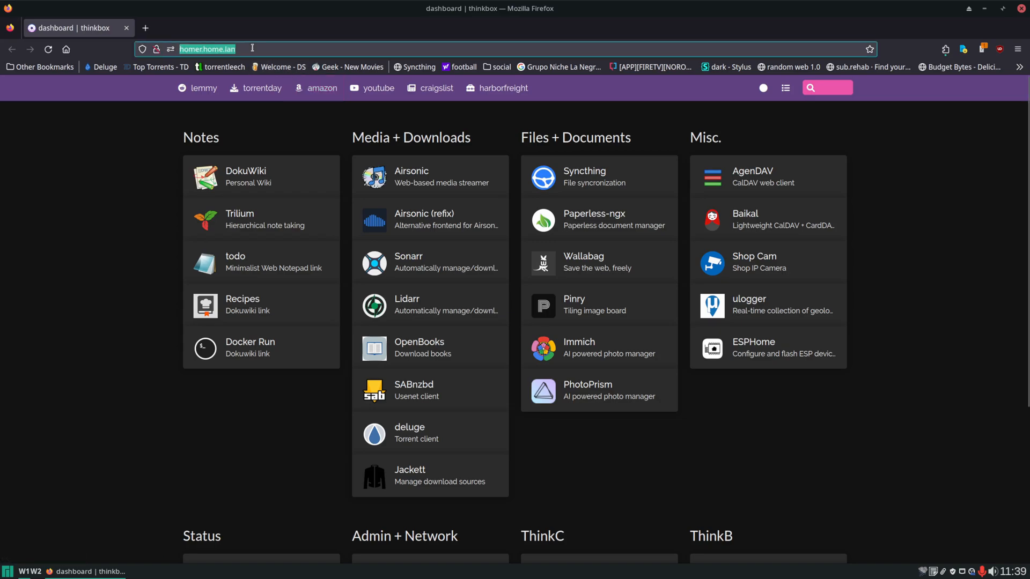
Navigate to ventoy.net from the address bar and reach the Ventoy News page
{"action": "type", "text": "ventoy.net/en/index"}
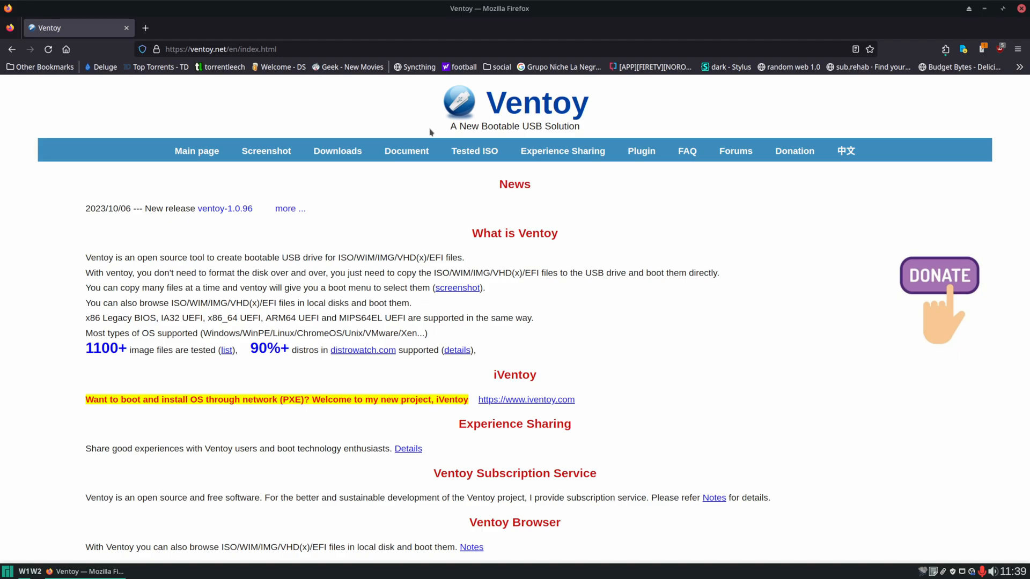
{"action": "mouse_move", "coordinate": [418, 143]}
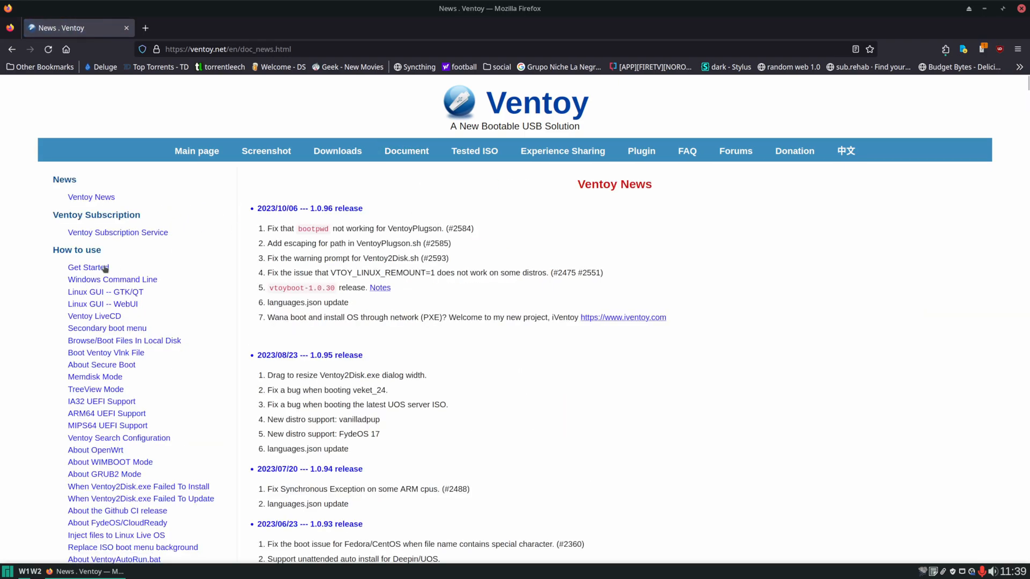
{"action": "mouse_move", "coordinate": [96, 268]}
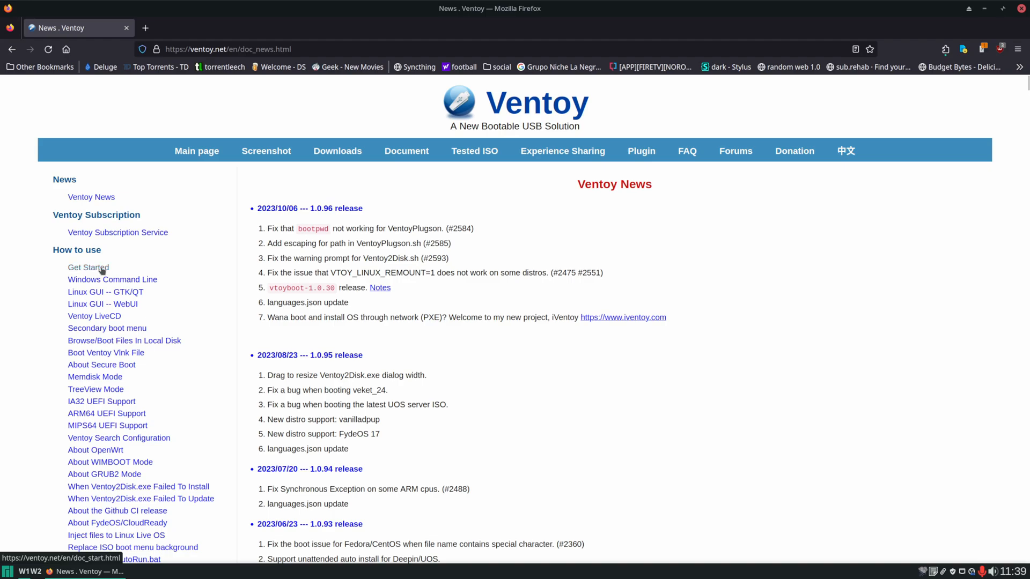
Open the Get Started guide and scroll through the Ventoy2Disk installation steps
{"action": "left_click", "coordinate": [88, 267]}
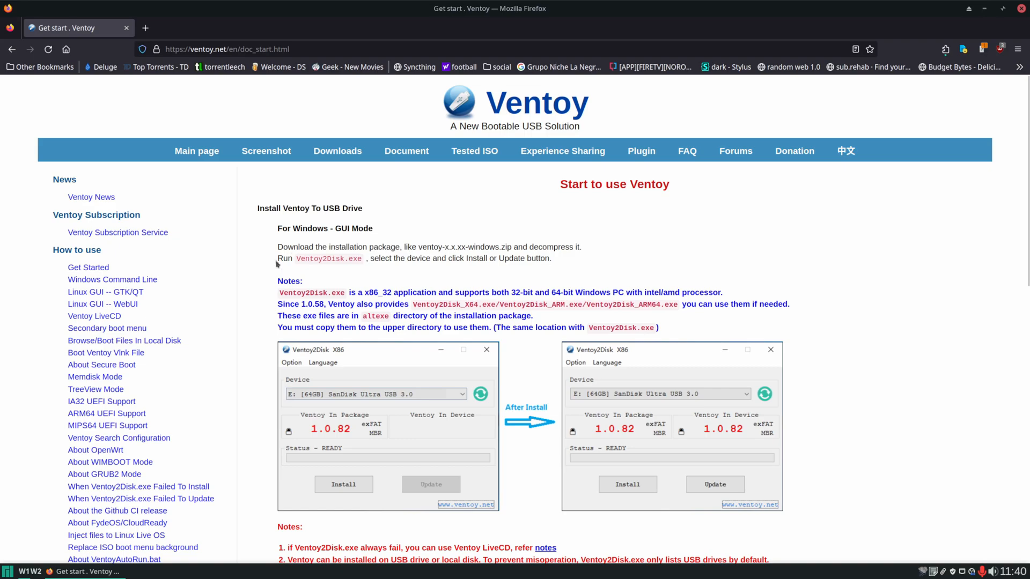
{"action": "mouse_move", "coordinate": [350, 258]}
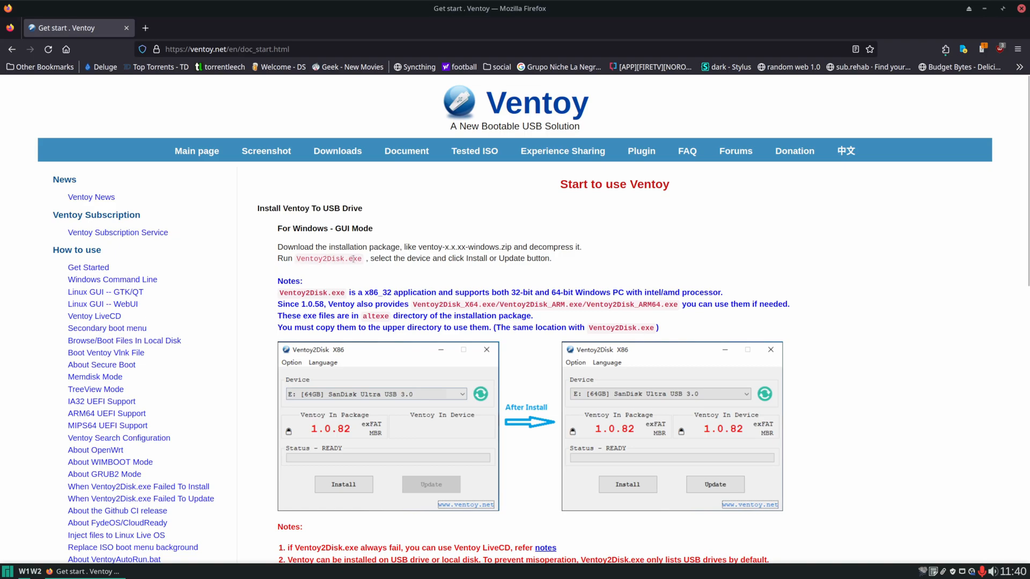
{"action": "scroll", "scroll_direction": "down", "scroll_amount": 3}
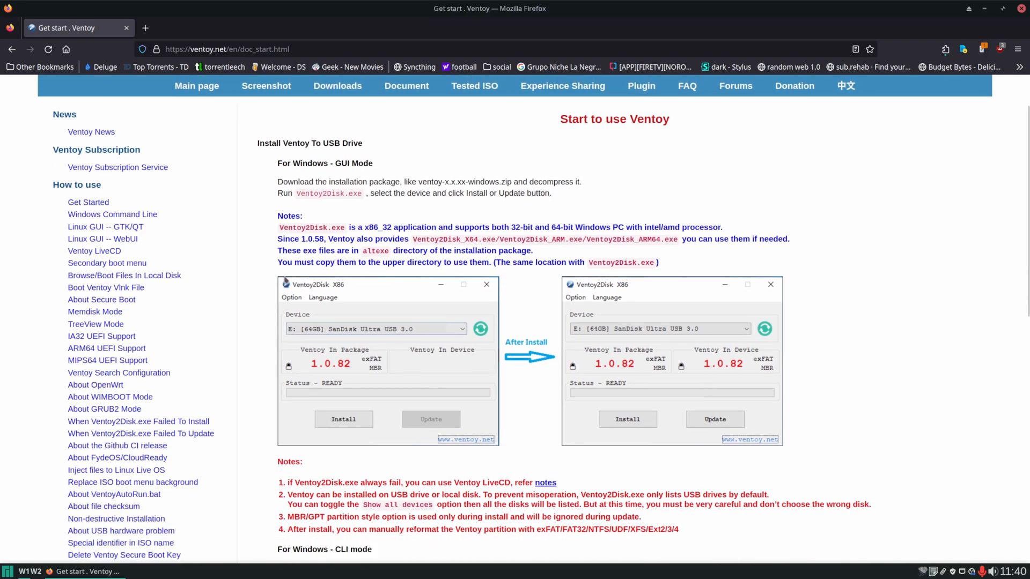
{"action": "mouse_move", "coordinate": [444, 275]}
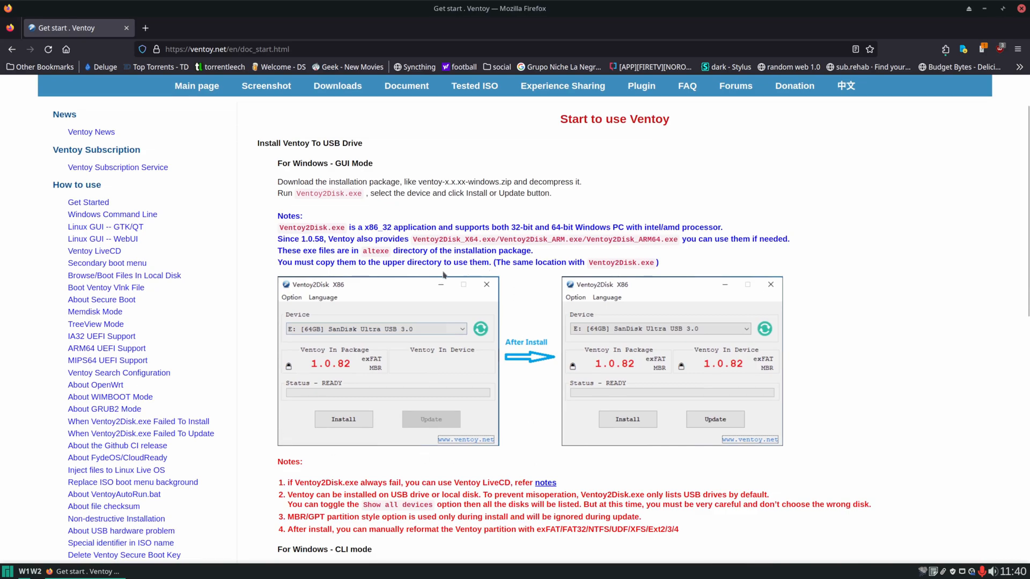
{"action": "mouse_move", "coordinate": [406, 333]}
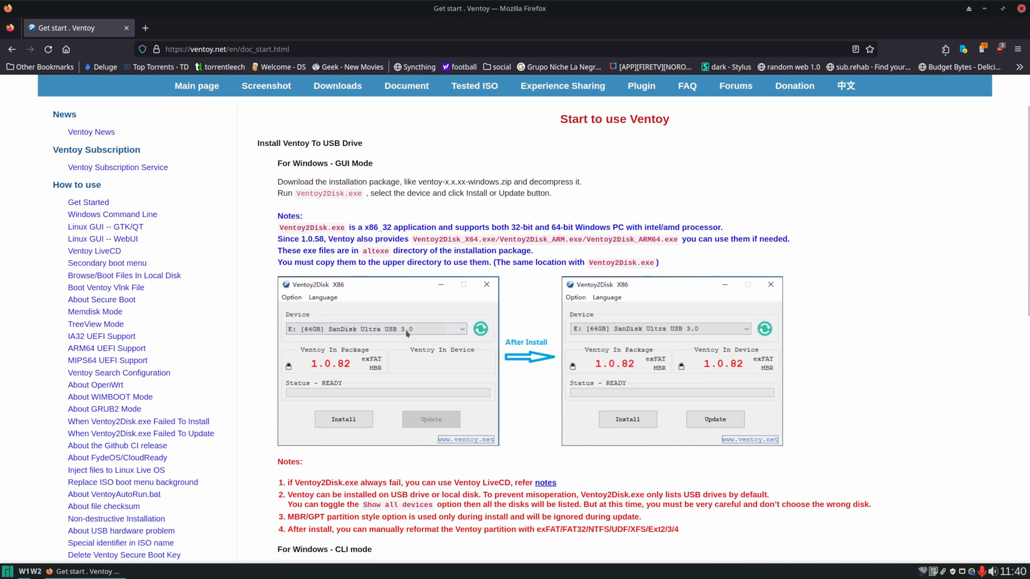
{"action": "mouse_move", "coordinate": [416, 330]}
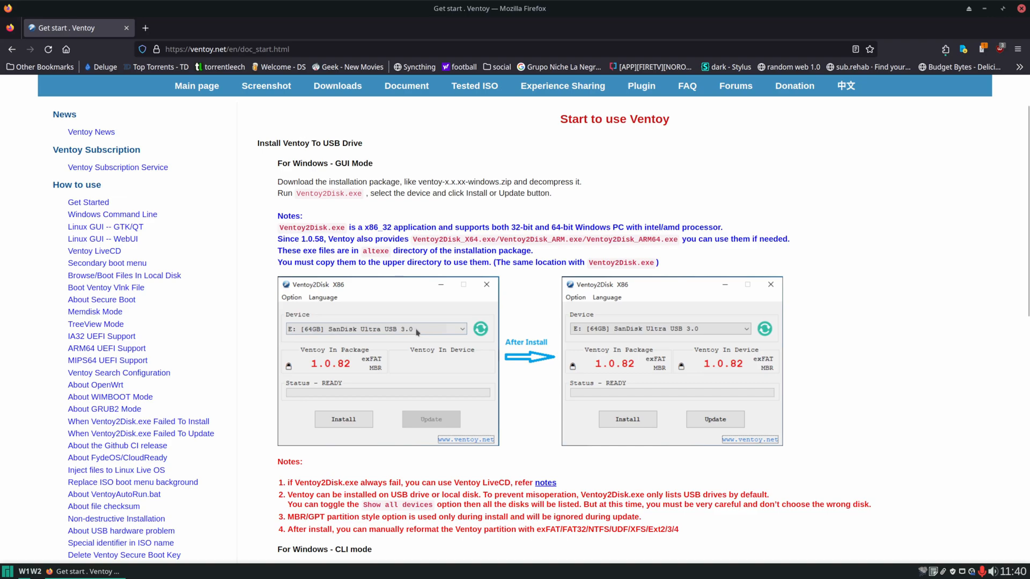
{"action": "mouse_move", "coordinate": [351, 425]}
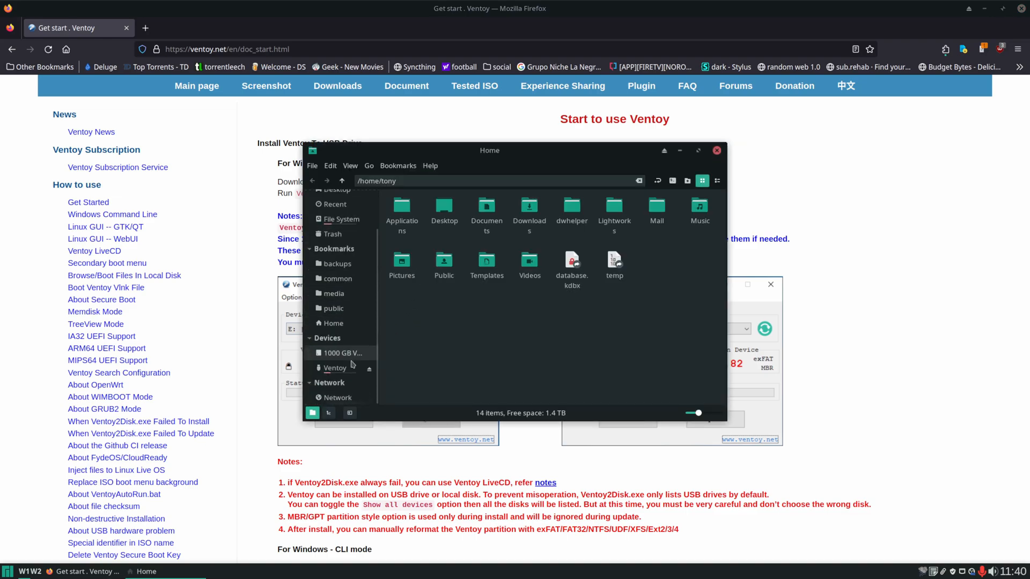
Browse the Ventoy drive's ISO folder and check the existing openmediavault_6.0-34-amd64.iso image
{"action": "left_click", "coordinate": [334, 368]}
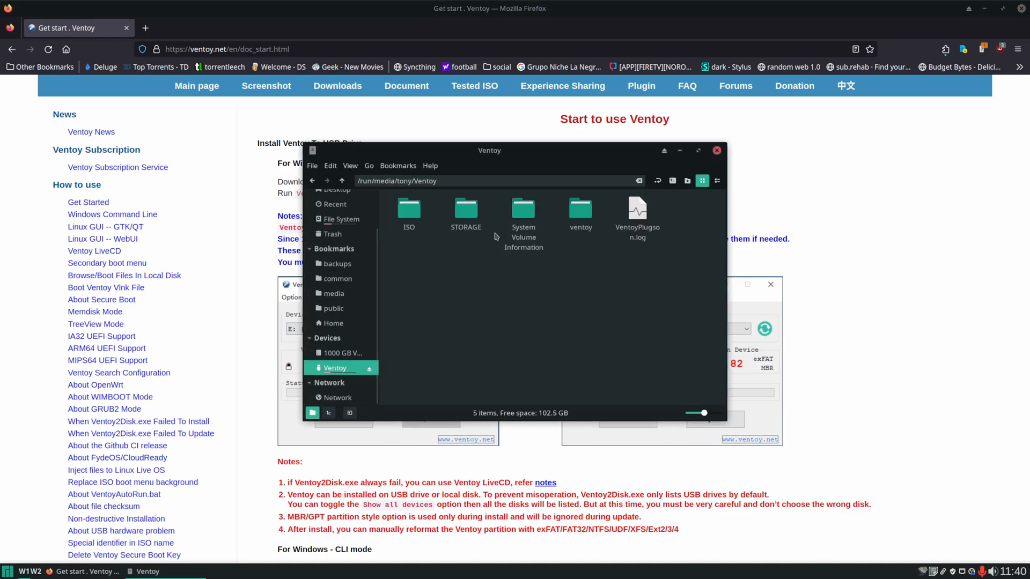
{"action": "left_click", "coordinate": [409, 210]}
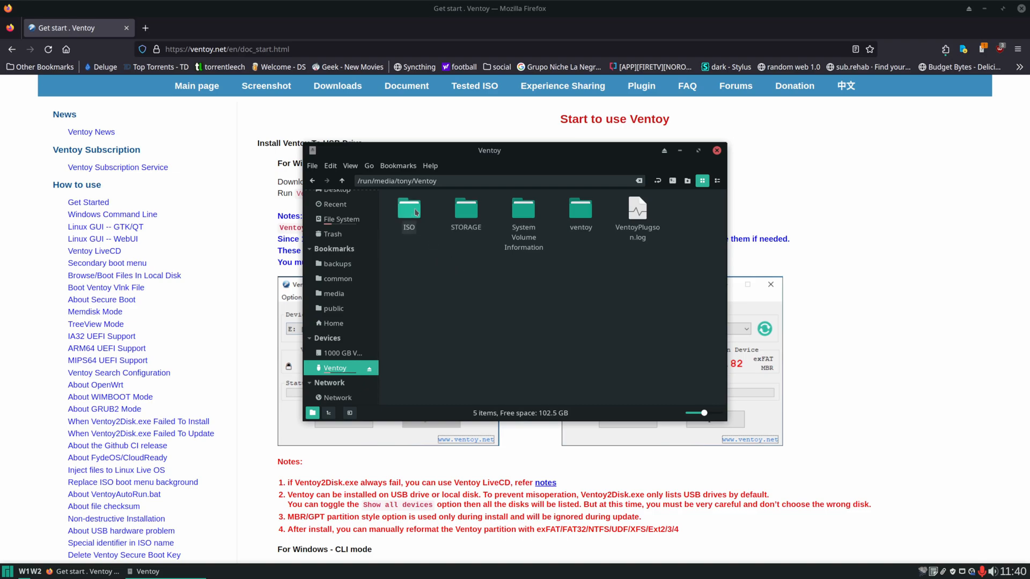
{"action": "double_click", "coordinate": [409, 208]}
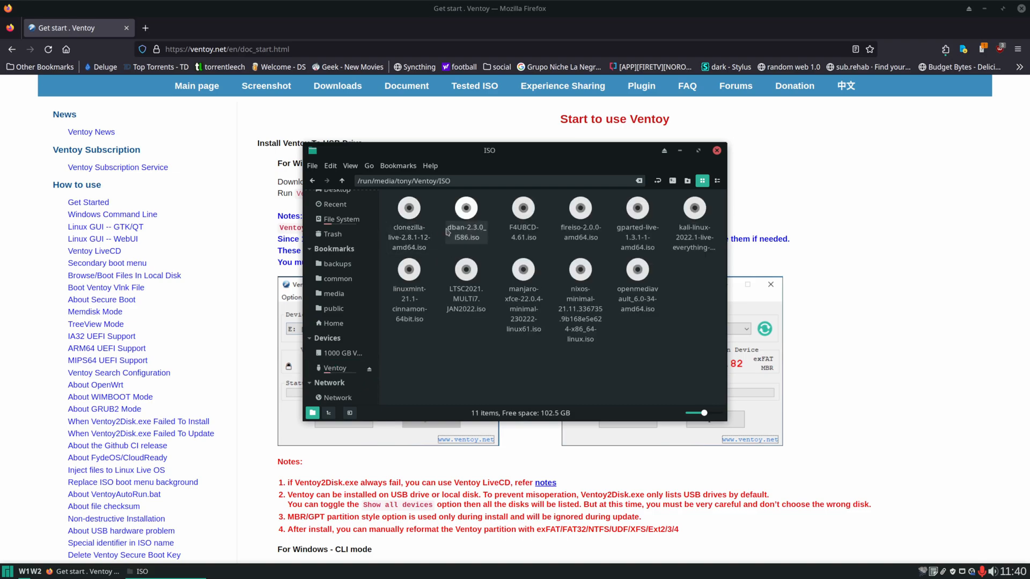
{"action": "left_click", "coordinate": [468, 354]}
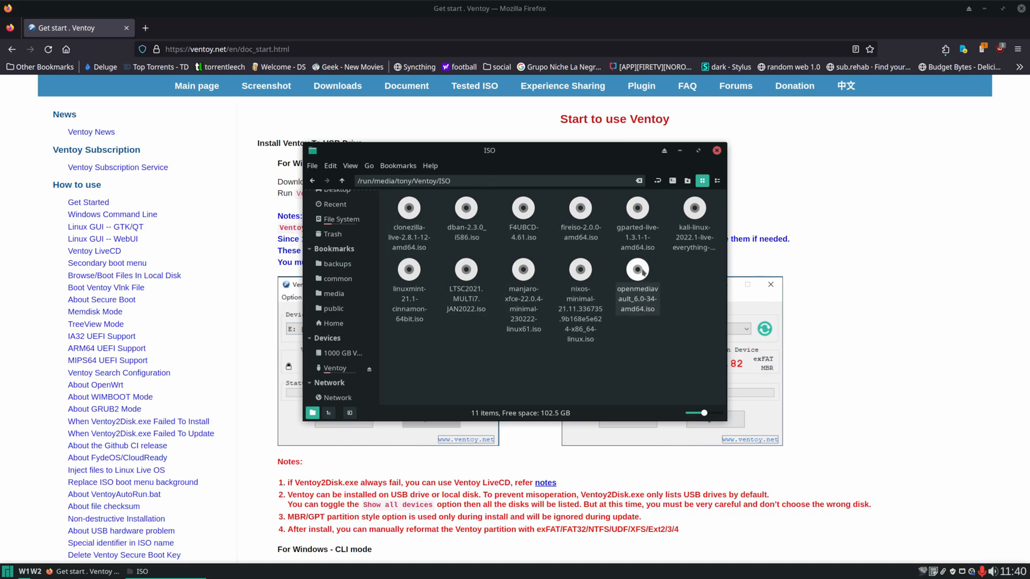
{"action": "left_click", "coordinate": [637, 271]}
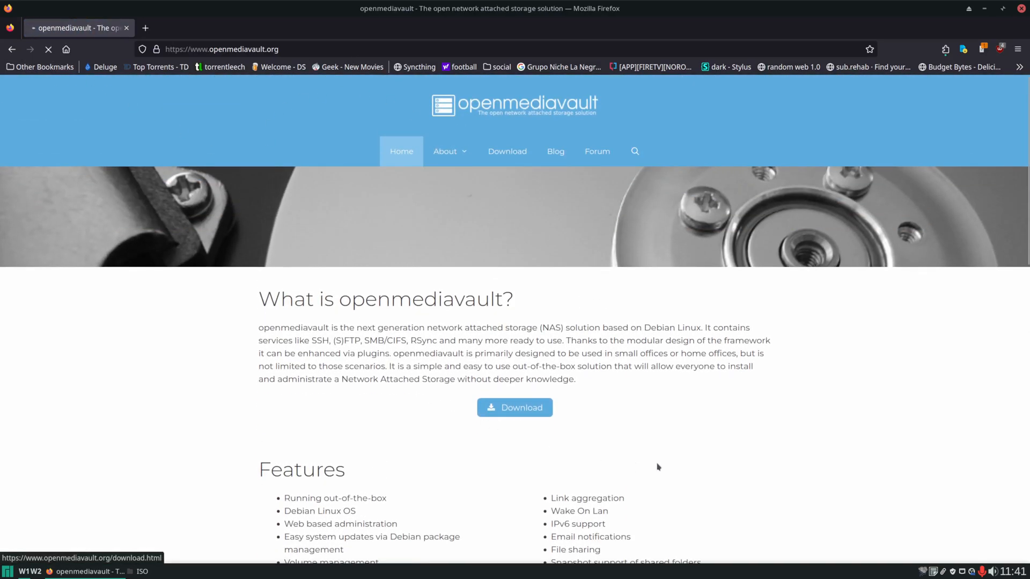
Download openmediavault_6.5.0-amd64.iso and save it into the ISO folder on the Ventoy drive
{"action": "left_click", "coordinate": [515, 407]}
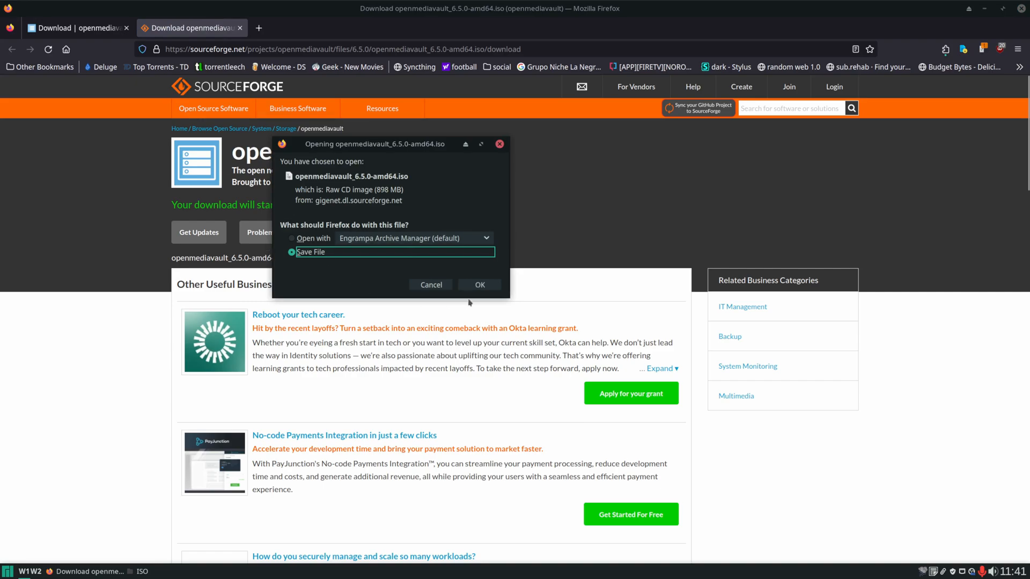
{"action": "left_click", "coordinate": [479, 286]}
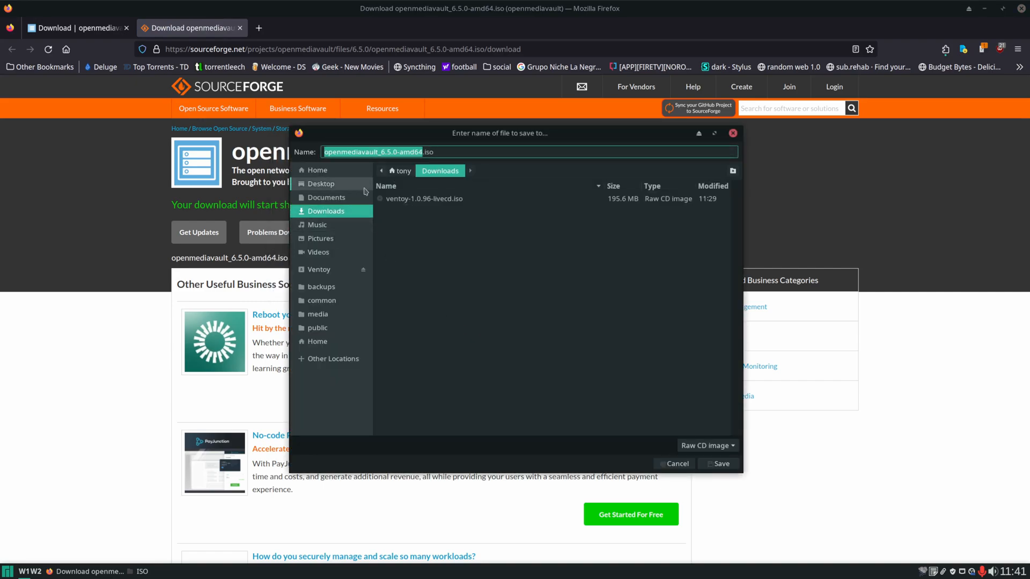
{"action": "left_click", "coordinate": [318, 270]}
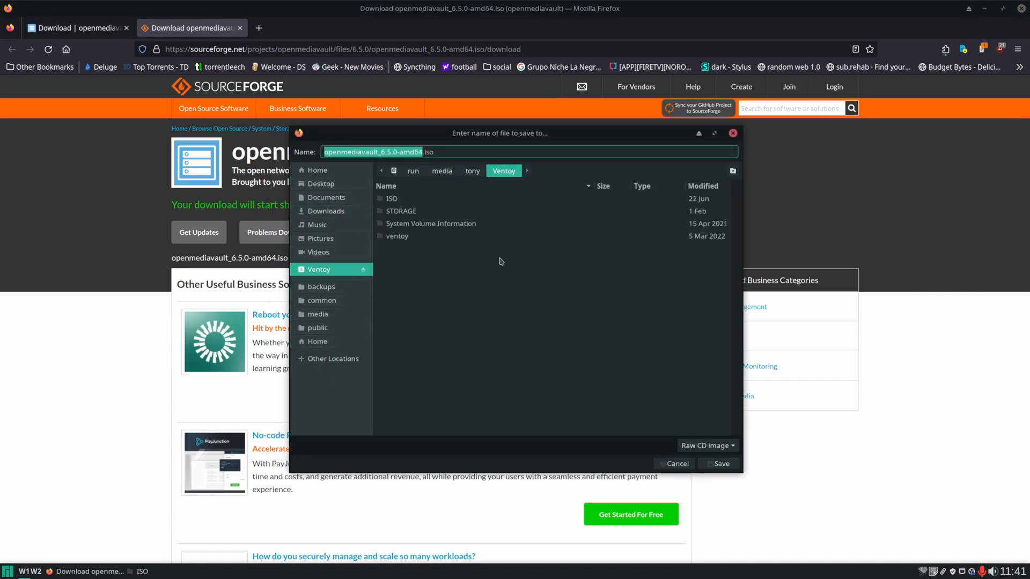
{"action": "double_click", "coordinate": [393, 198]}
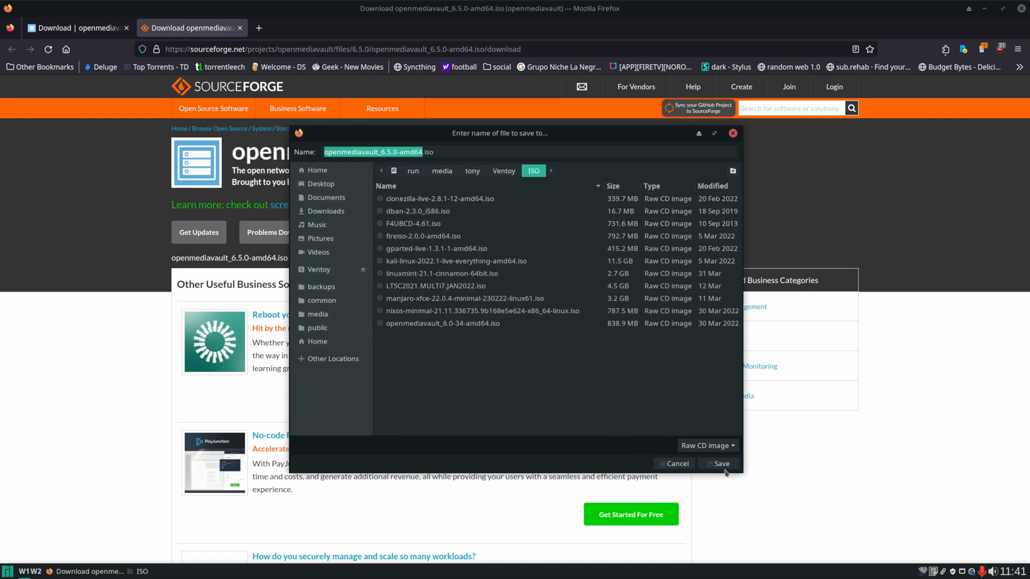
{"action": "left_click", "coordinate": [720, 463]}
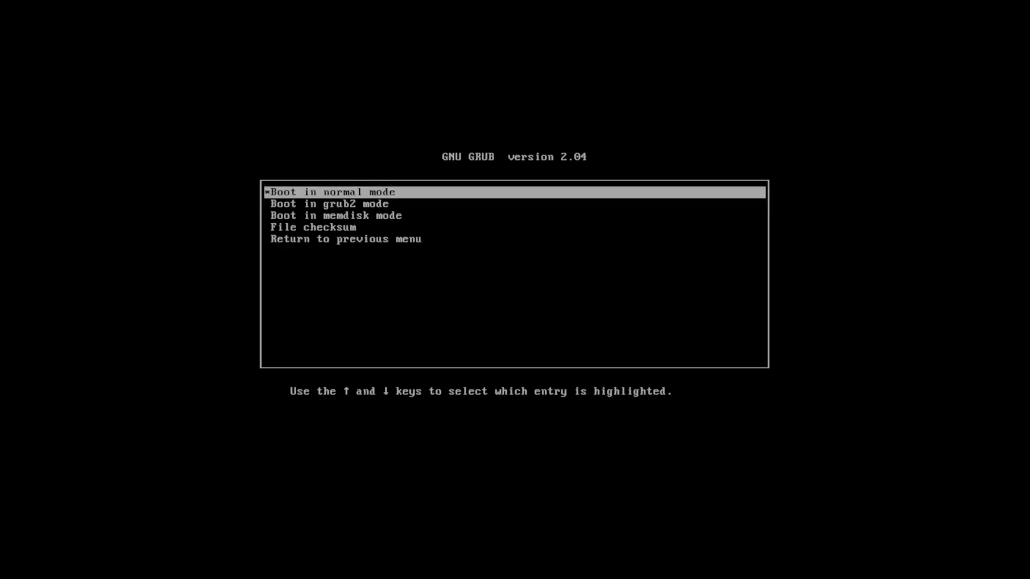
Boot the installer in normal mode and confirm the American English keyboard layout
{"action": "key", "text": "Enter"}
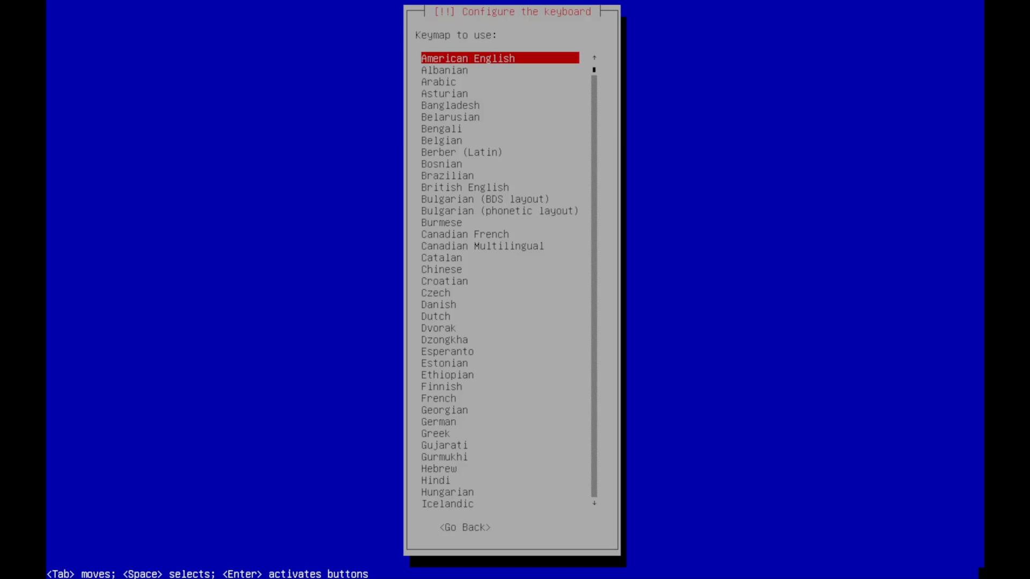
{"action": "key", "text": "Enter"}
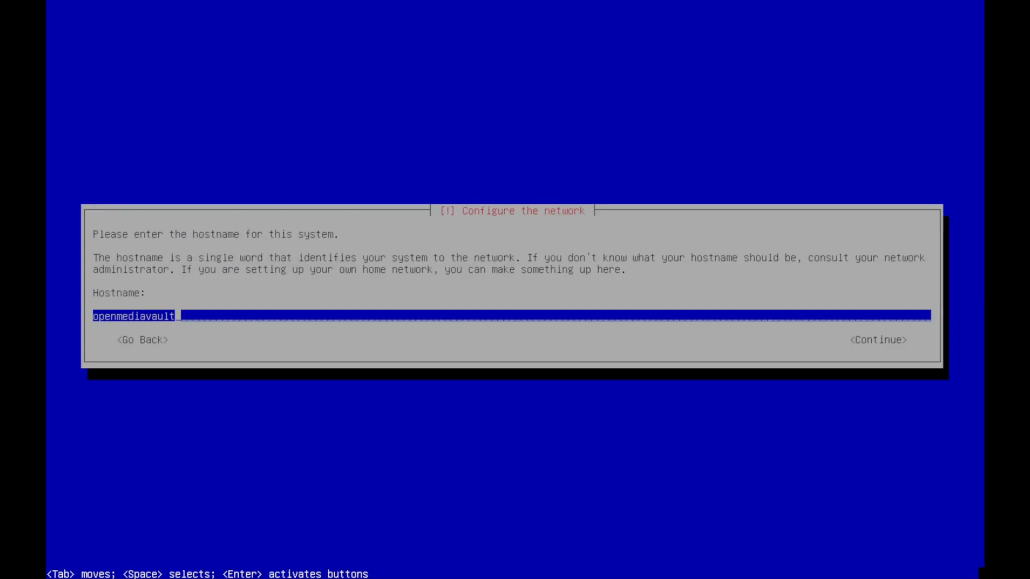
Accept openmediavault as hostname and local as domain name
{"action": "key", "text": "Tab"}
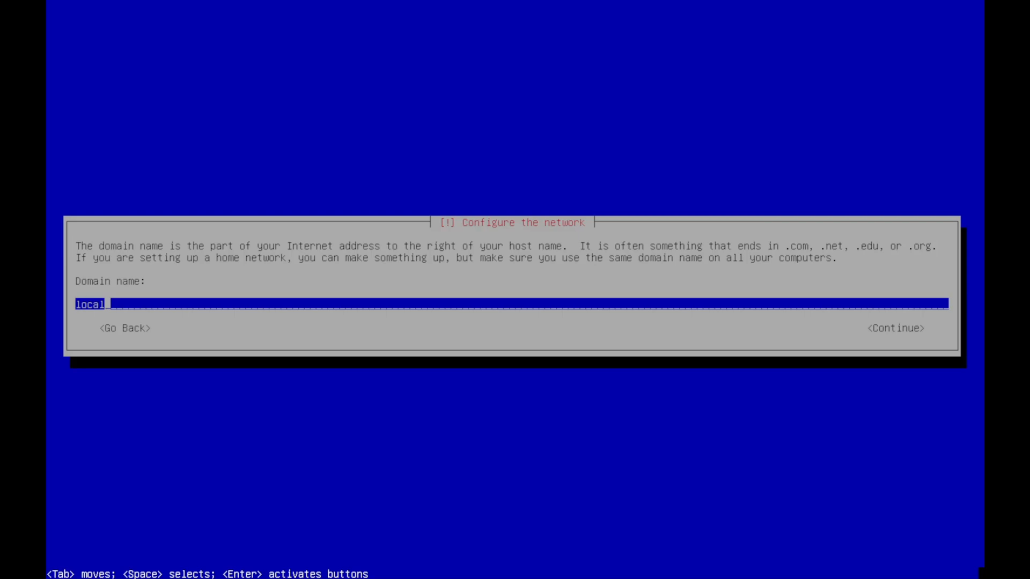
{"action": "key", "text": "BackSpace"}
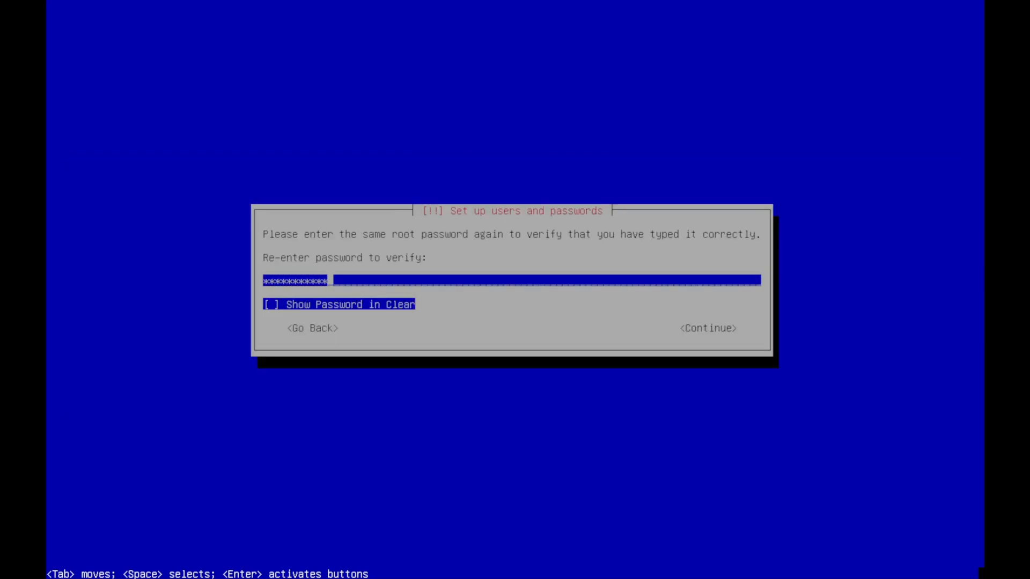
Continue past root password verification and choose the Central time zone
{"action": "left_click", "coordinate": [708, 328]}
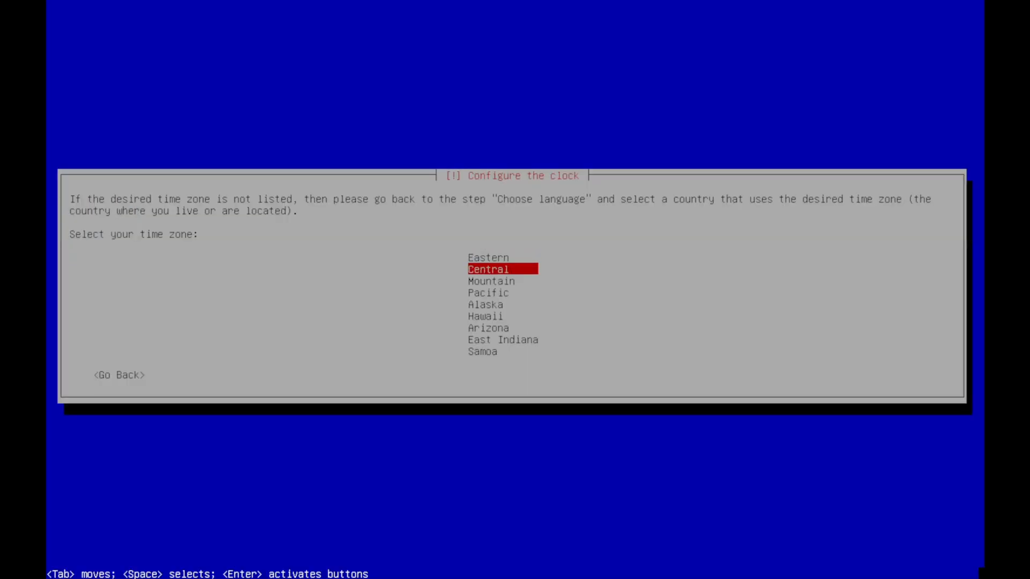
{"action": "key", "text": "Enter"}
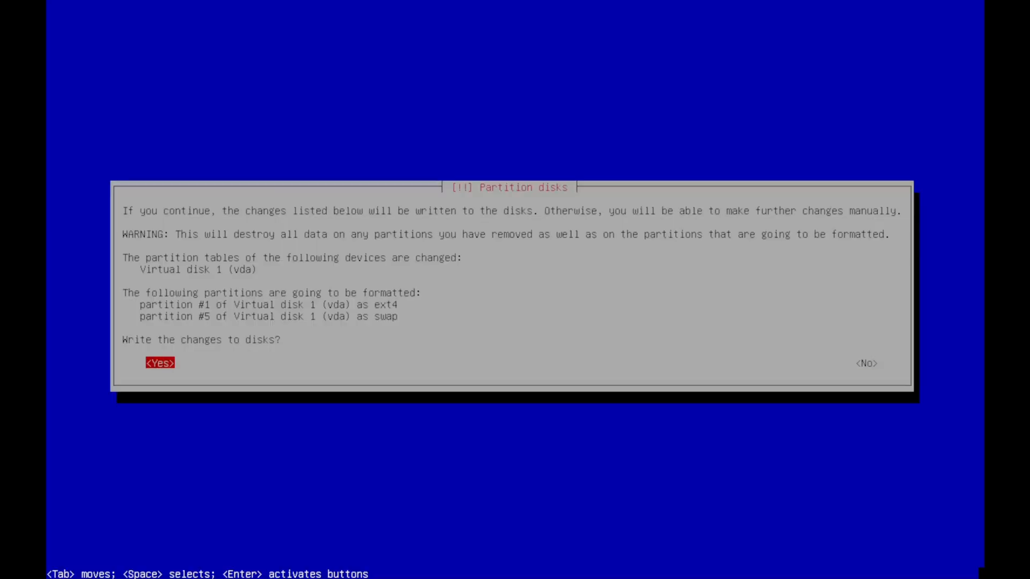
Write the partition changes to Virtual disk 1 and let the installation complete
{"action": "left_click", "coordinate": [159, 362]}
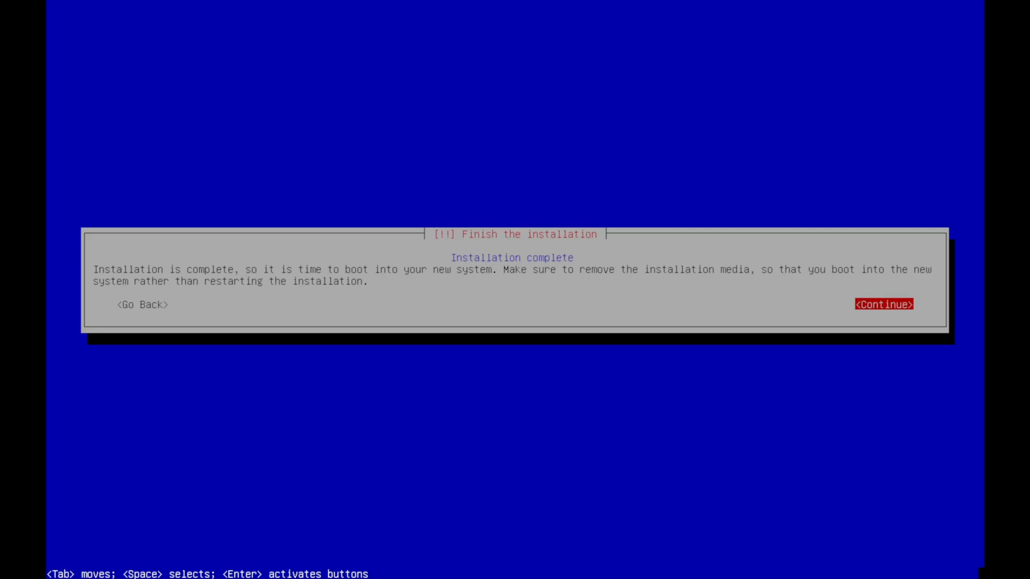
Continue on Installation complete so the server reboots into the new system
{"action": "left_click", "coordinate": [883, 305]}
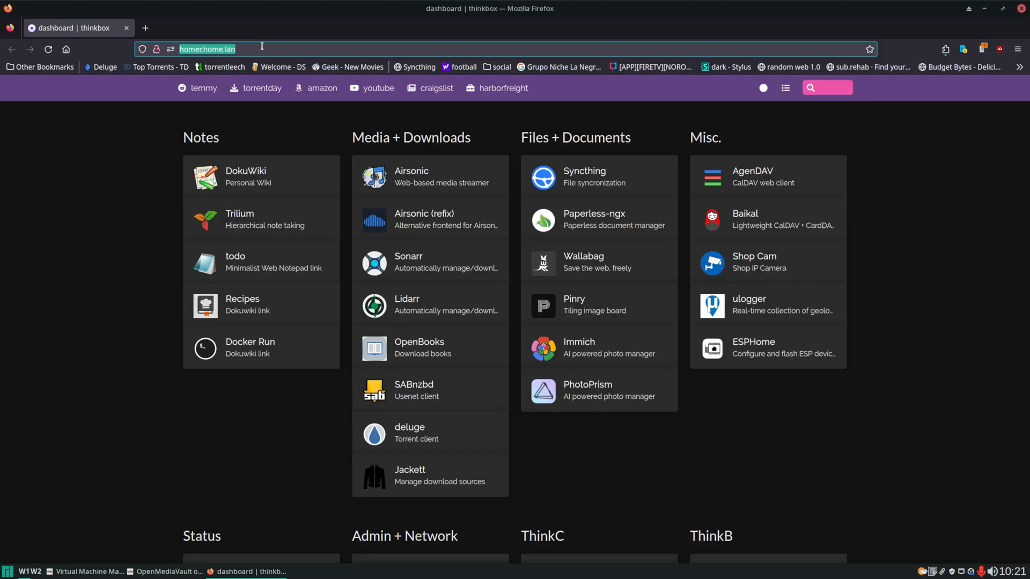
Browse to the server's 192... address, log in as admin and dismiss the welcome banner
{"action": "type", "text": "192.168.122.2/#/login"}
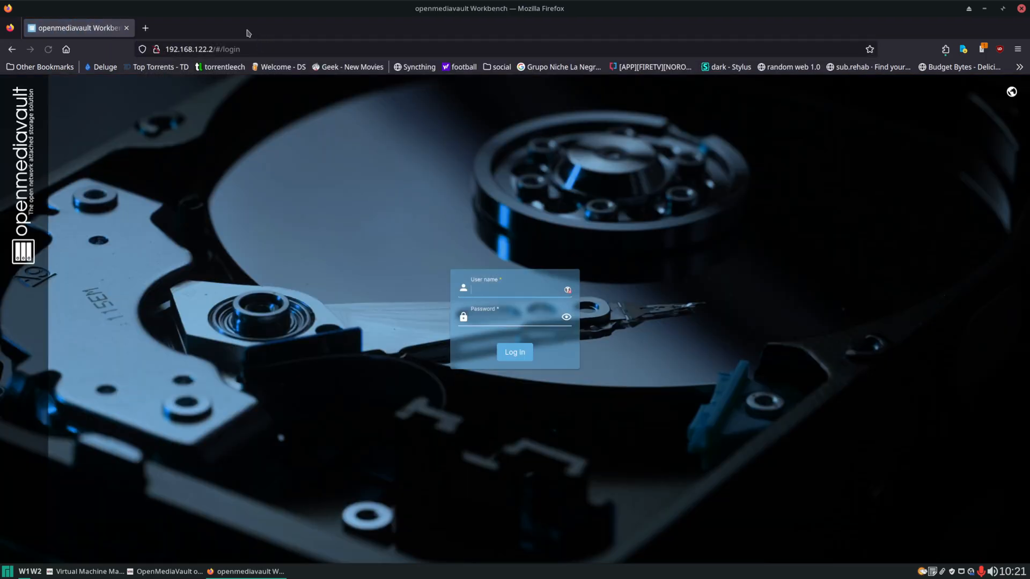
{"action": "left_click", "coordinate": [510, 292]}
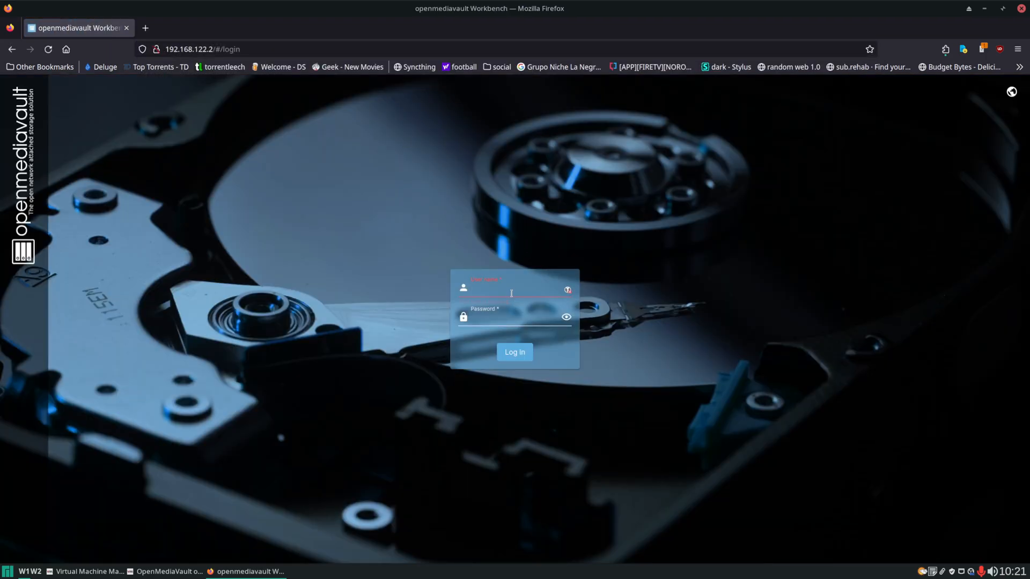
{"action": "type", "text": "admin"}
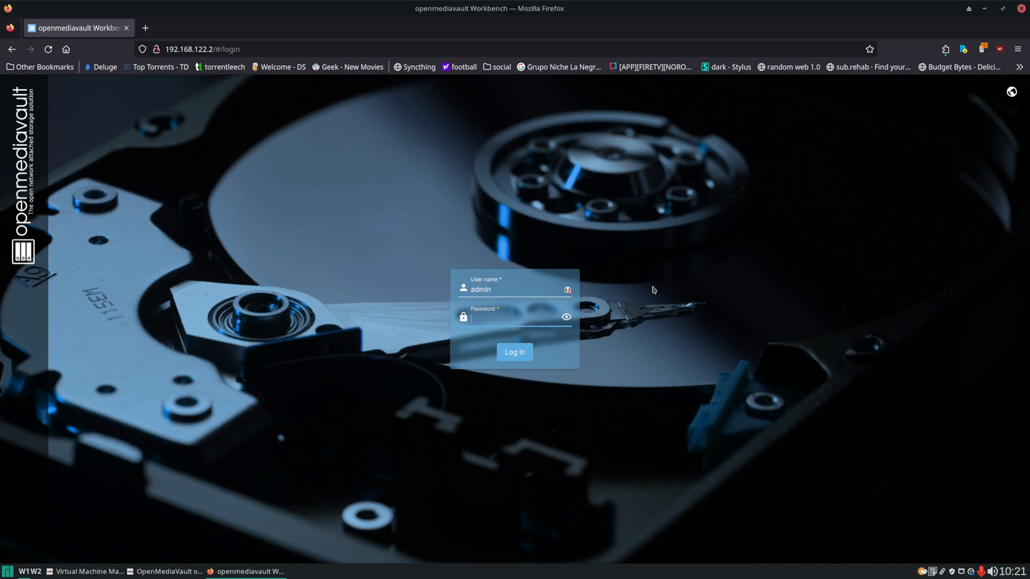
{"action": "left_click", "coordinate": [515, 352]}
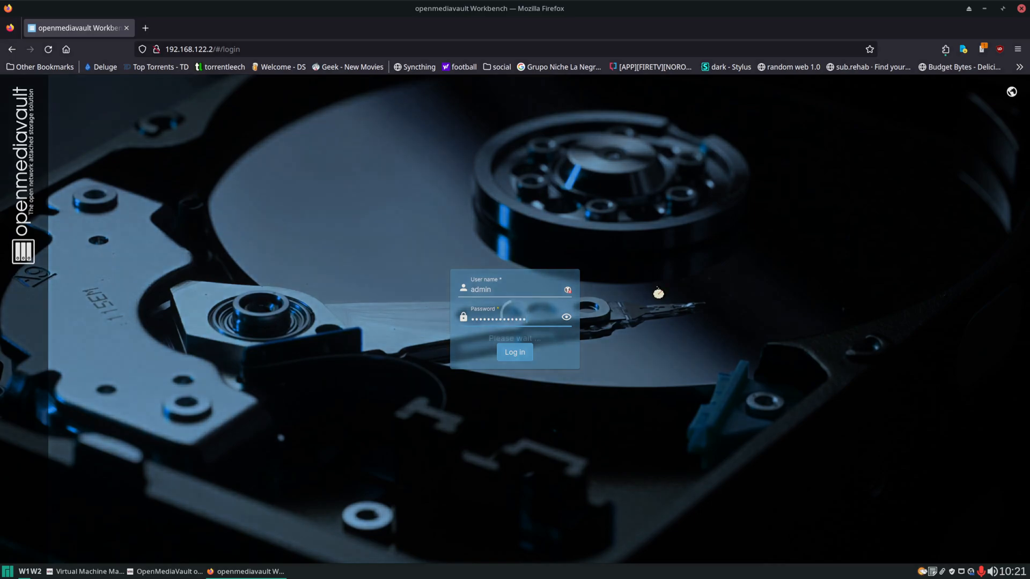
{"action": "left_click", "coordinate": [514, 352]}
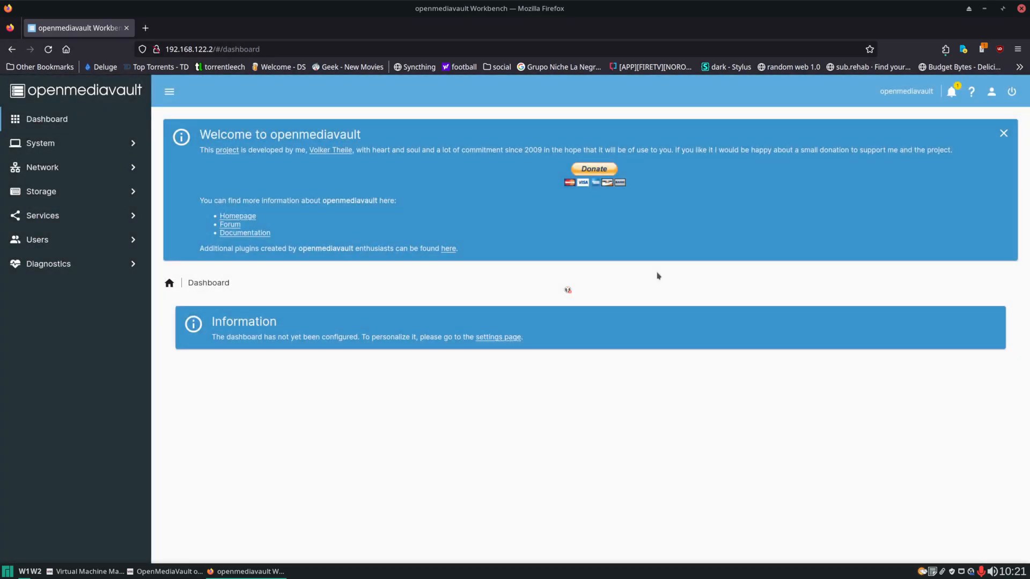
{"action": "left_click", "coordinate": [1003, 133]}
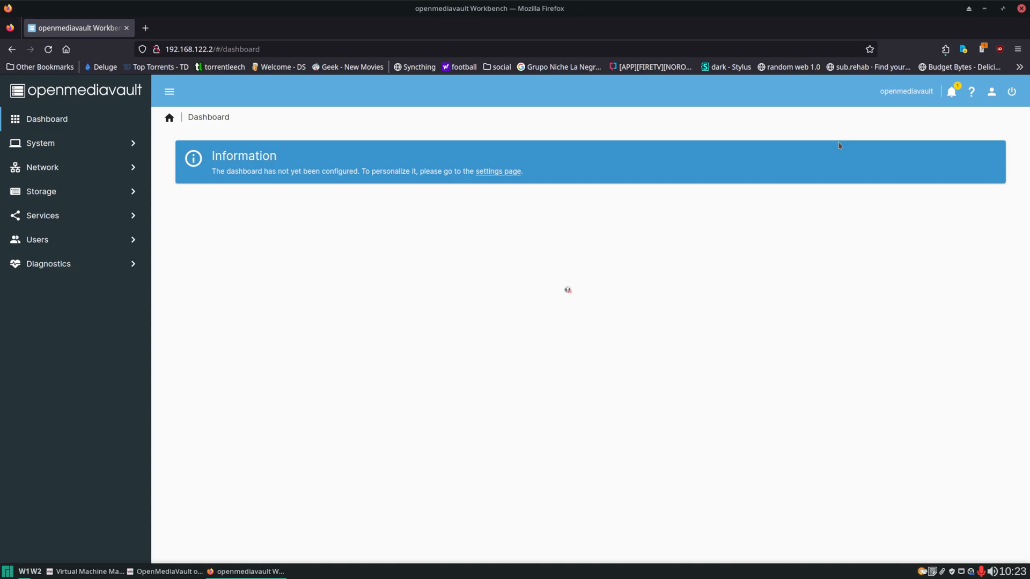
{"action": "mouse_move", "coordinate": [777, 90]}
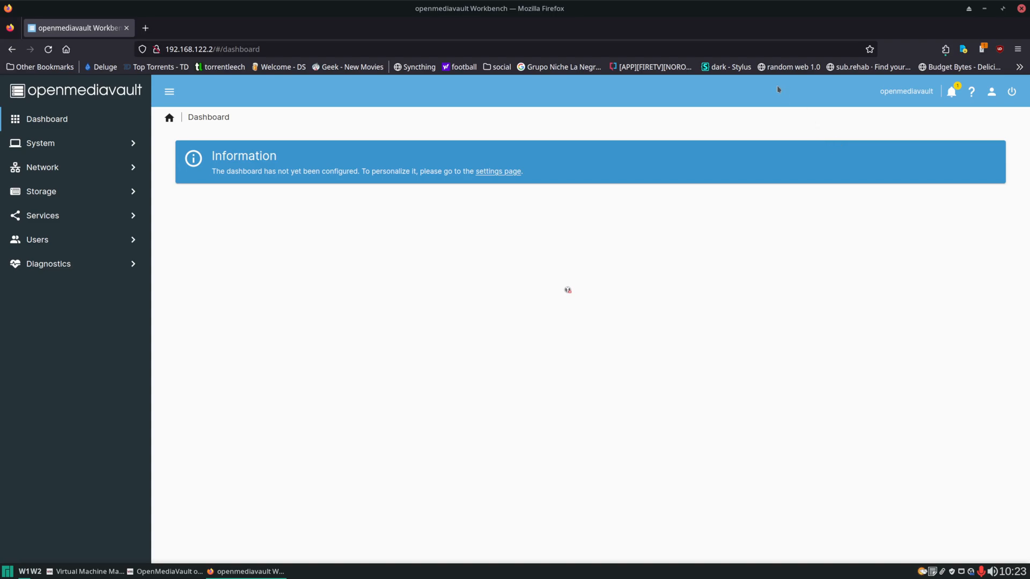